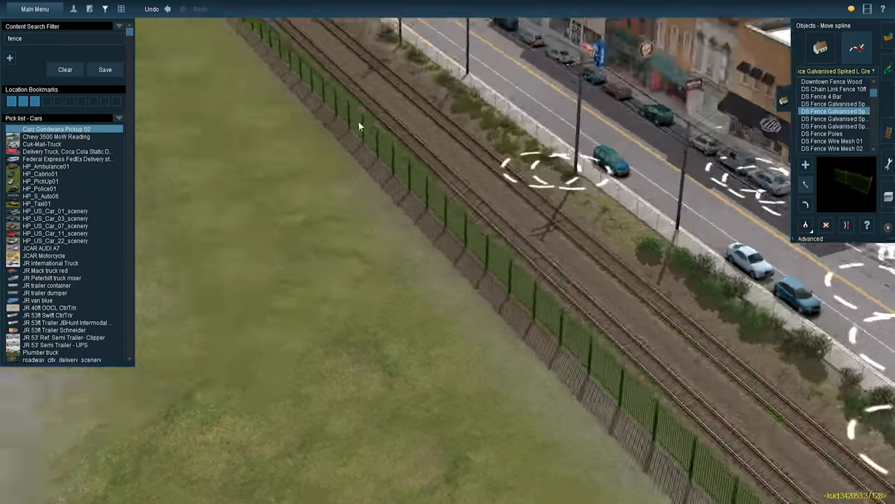
Filter the spline asset list with the search term 'hedge'
{"action": "type", "text": "hedge"}
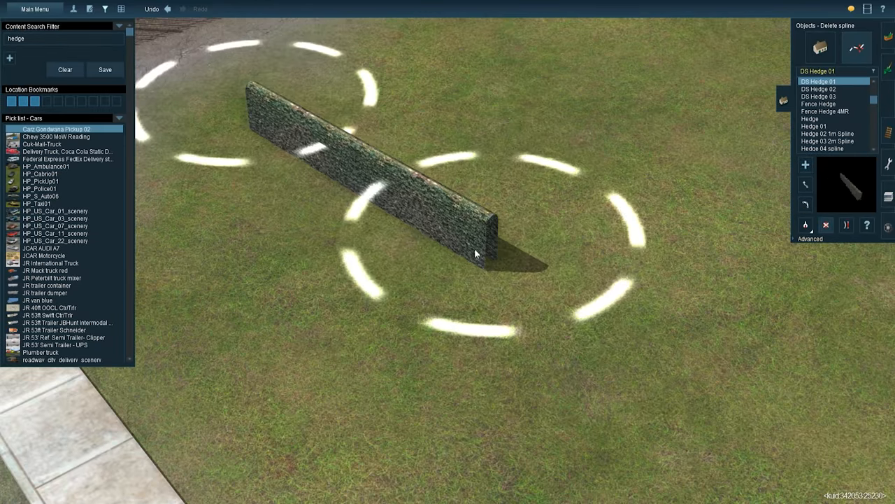
Lay trial hedge splines on the grass using Fence Hedge 4MR and Hedge 01 styles
{"action": "left_click", "coordinate": [825, 112]}
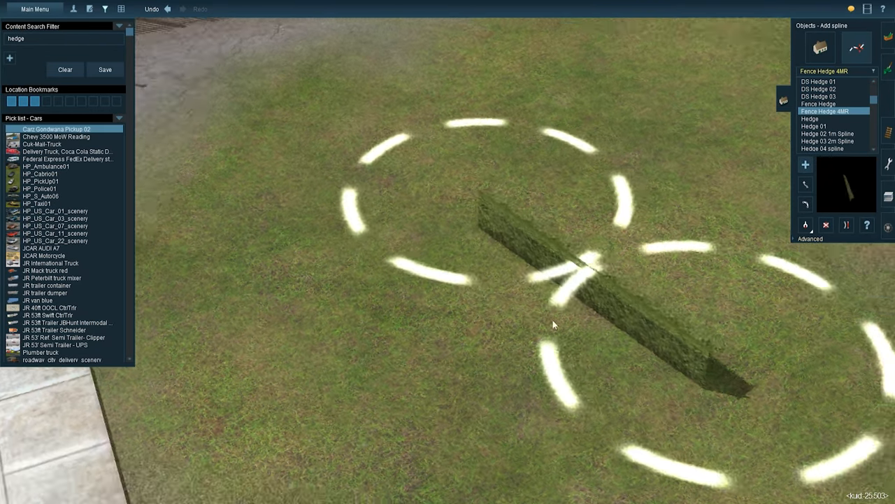
{"action": "left_click", "coordinate": [814, 126]}
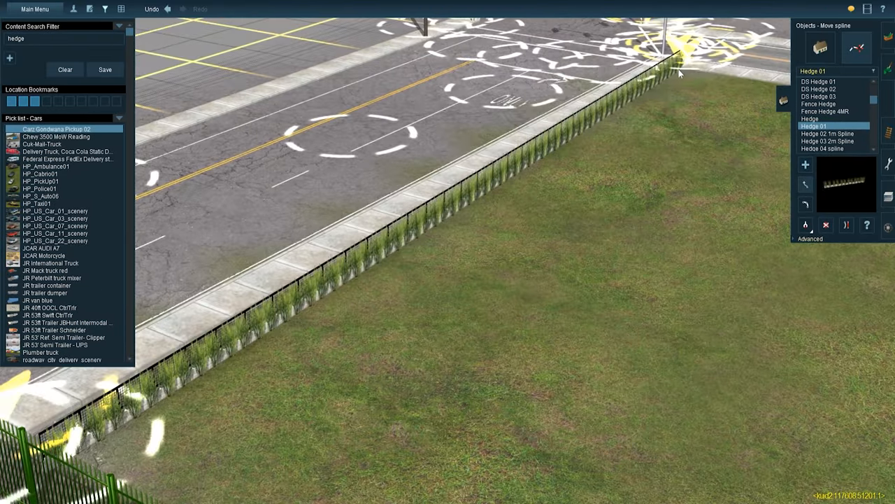
{"action": "left_click", "coordinate": [829, 140]}
{"action": "type", "text": "picnic"}
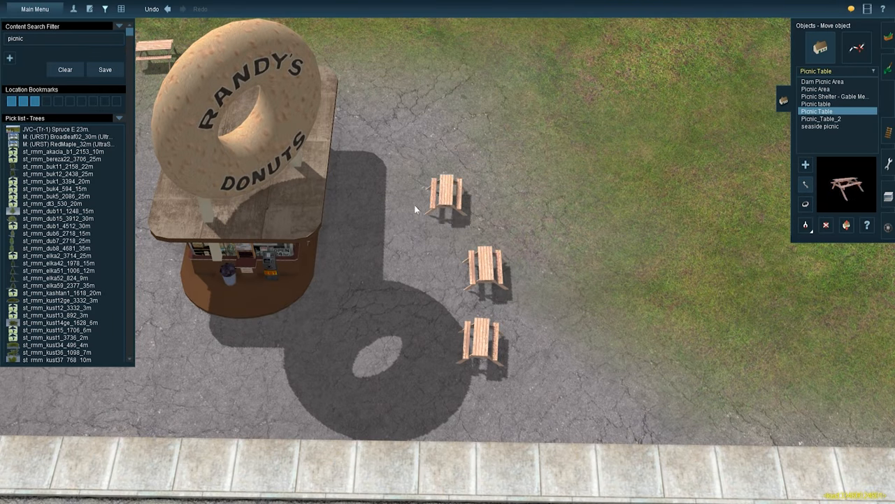
Position a picnic table on the paved lot beside Randy's Donuts
{"action": "left_click", "coordinate": [823, 81]}
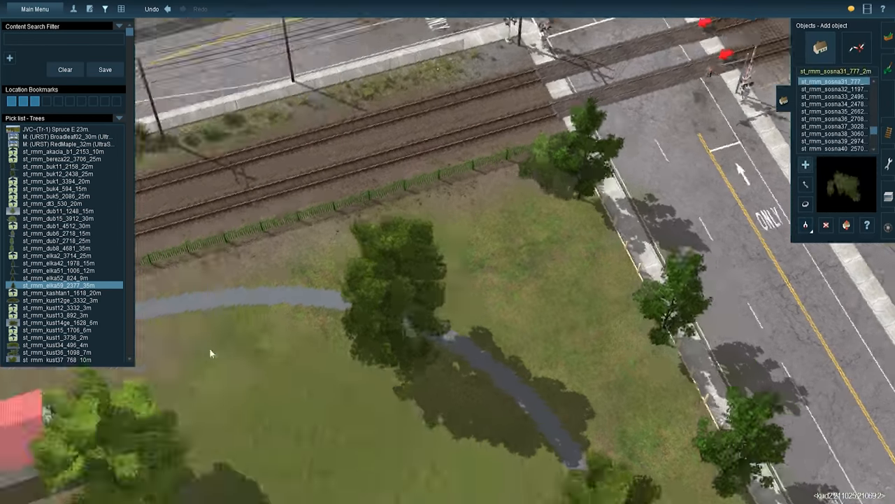
Plant a tree on the grass between the winding path and the tracks
{"action": "left_click", "coordinate": [856, 48]}
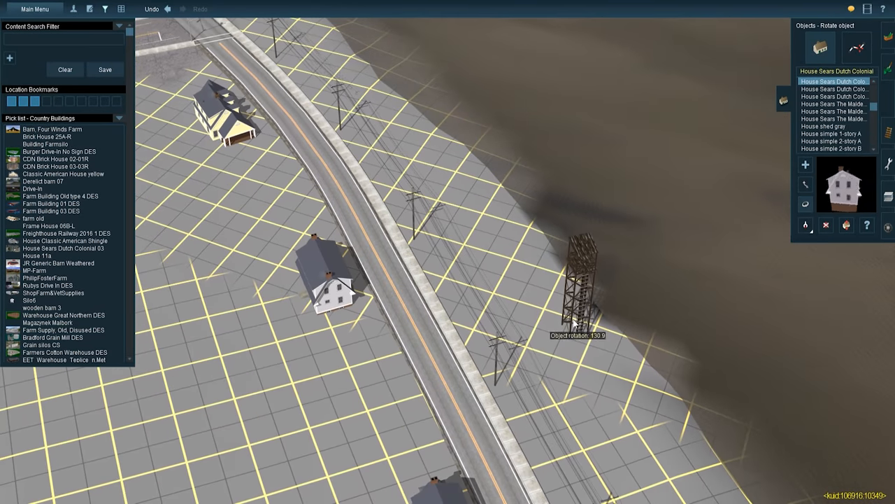
Filter for 'dock' and place the SAP_FishermansWharf at the lake edge by the water tower
{"action": "type", "text": "dock"}
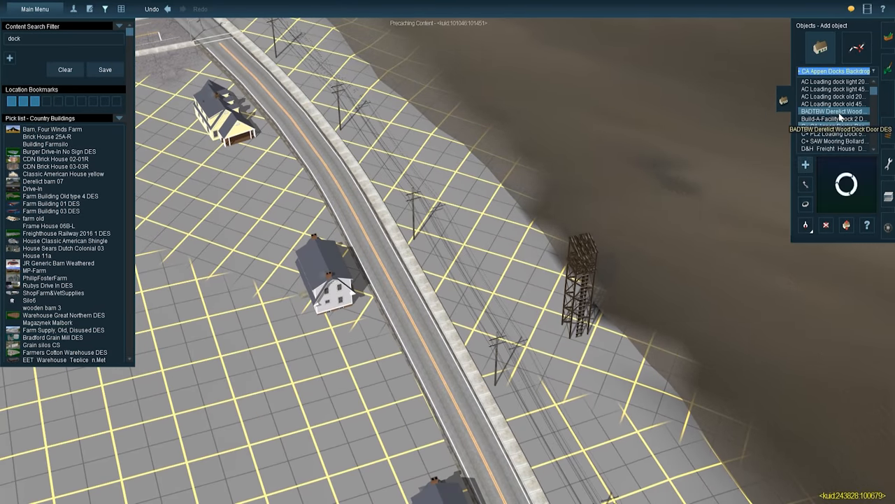
{"action": "left_click", "coordinate": [817, 126]}
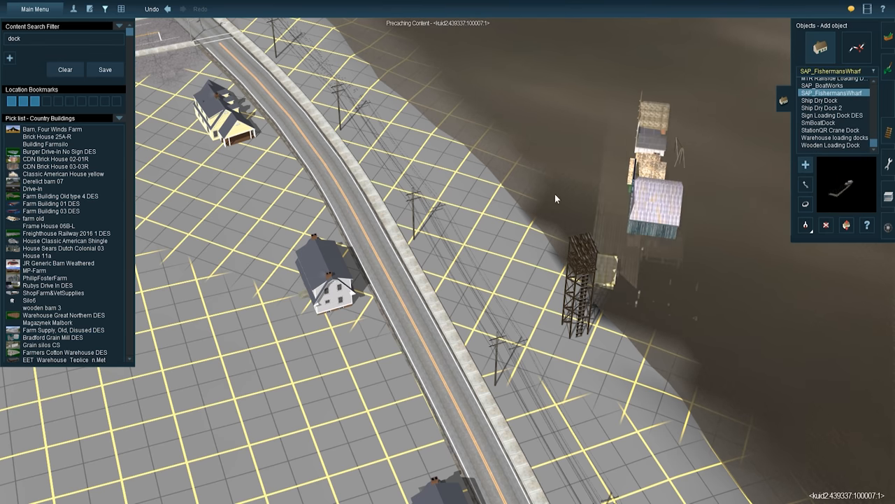
{"action": "left_click", "coordinate": [831, 129]}
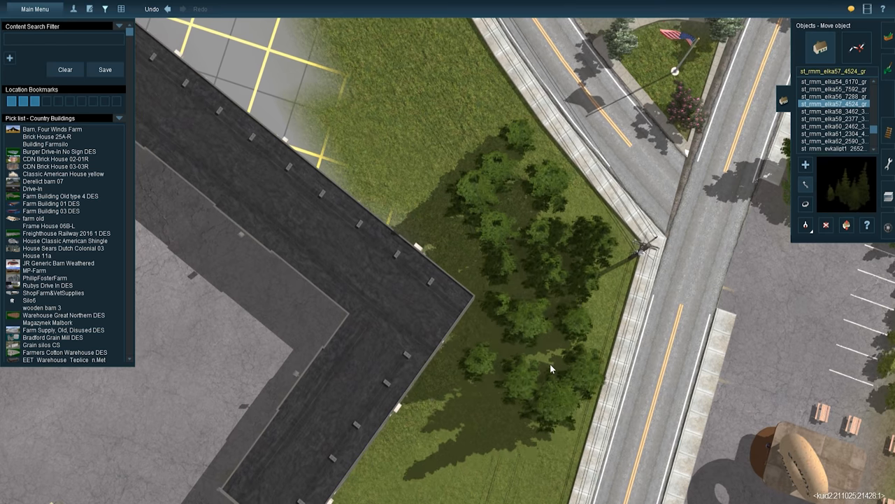
Plant another tree on the grass strip between the parking lot and the road
{"action": "left_click", "coordinate": [837, 110]}
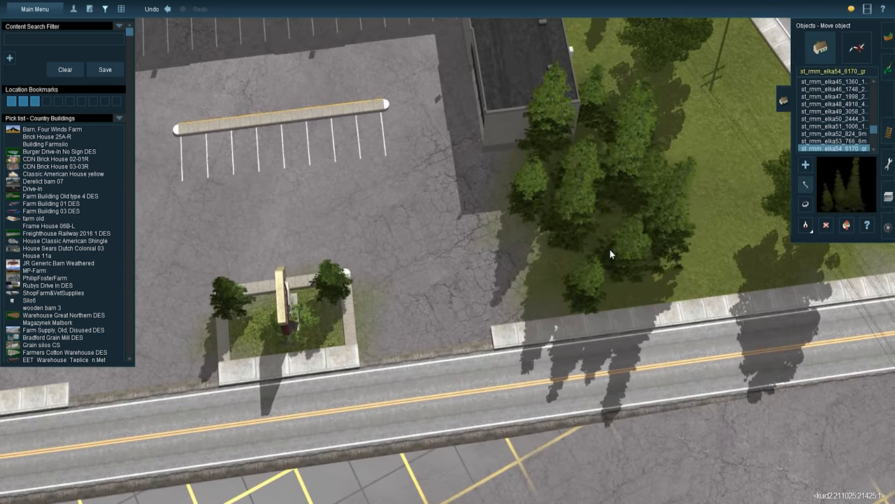
Add a tree to the lawn edge beside the parking lot
{"action": "left_click", "coordinate": [857, 47]}
{"action": "type", "text": "driveway"}
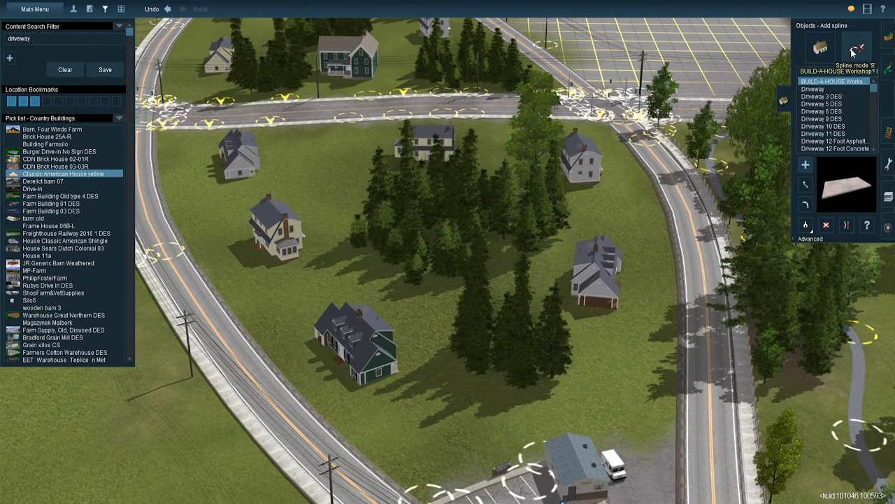
Start a driveway spline from the curving road toward a house
{"action": "left_click", "coordinate": [822, 117]}
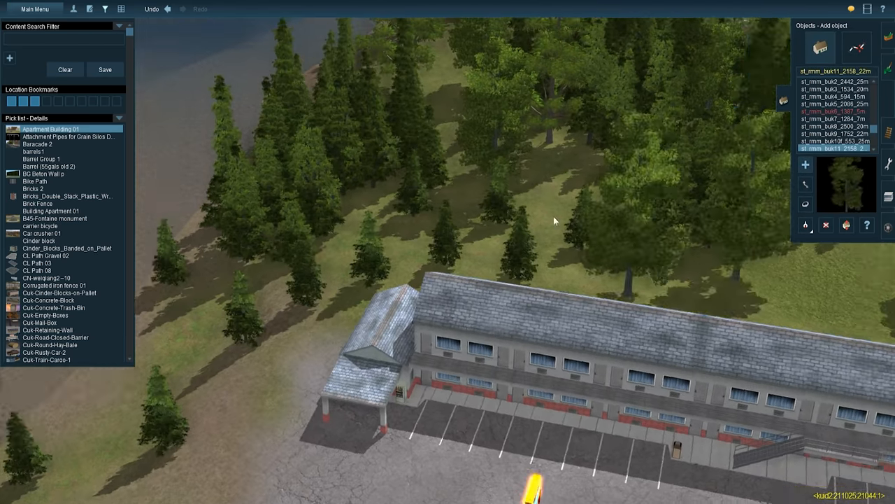
Filter for 'JR rock' and pick a JR rock light boulder to scatter in the creek bed
{"action": "type", "text": "JR rock"}
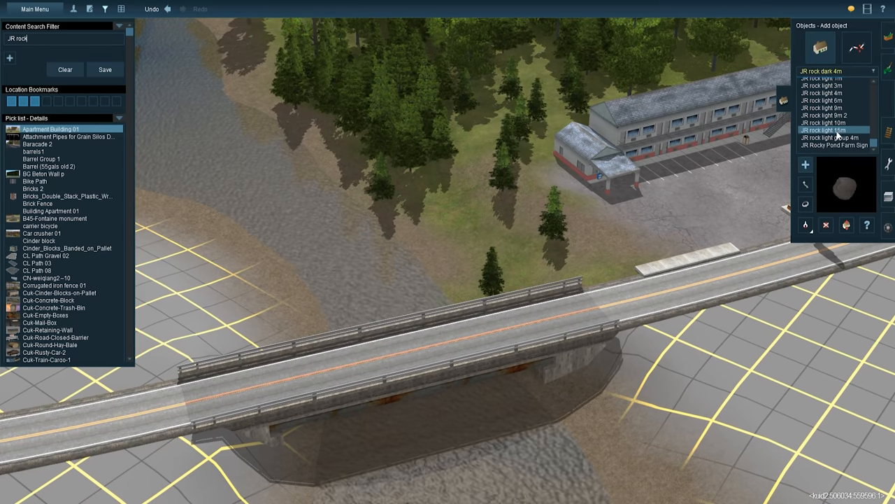
{"action": "left_click", "coordinate": [823, 106]}
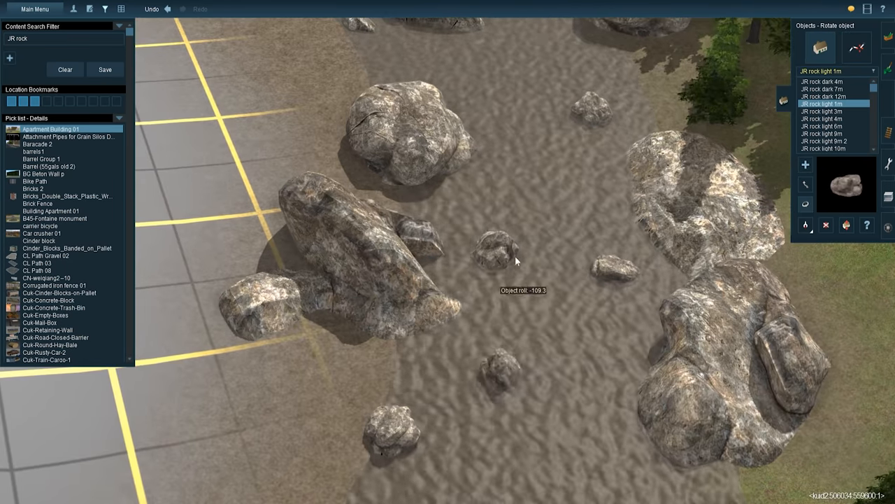
Place fallen-tree and grass objects along the creek, then select Tb Forest bush and bush spline assets
{"action": "left_click", "coordinate": [823, 110]}
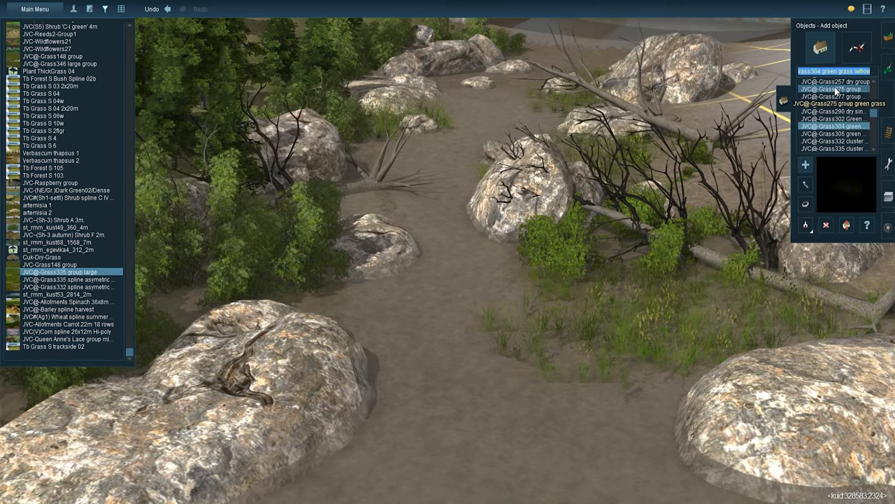
{"action": "left_click", "coordinate": [53, 168]}
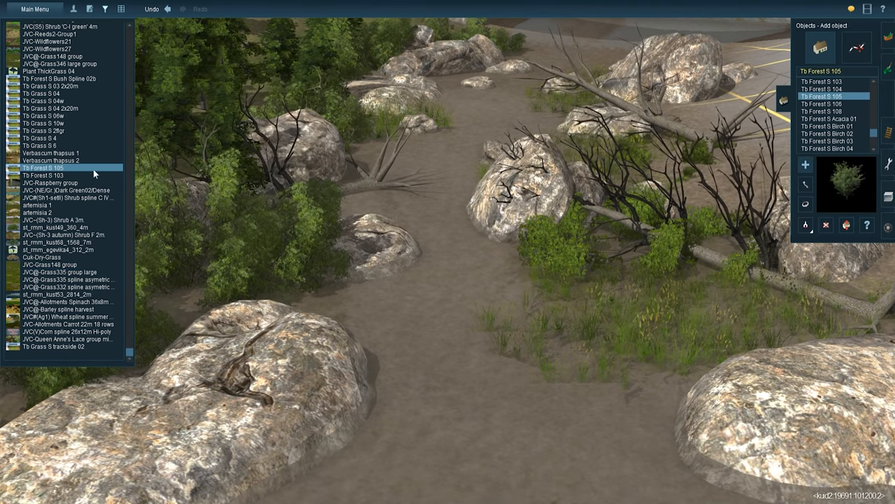
{"action": "left_click", "coordinate": [856, 47]}
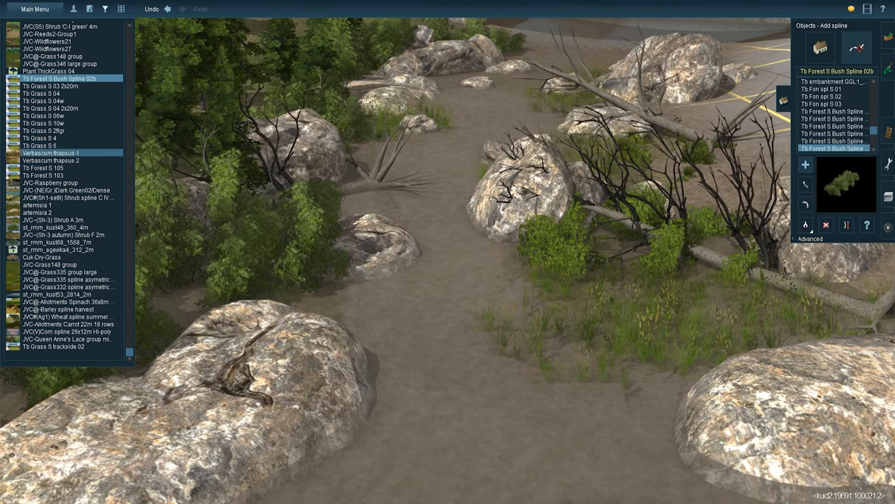